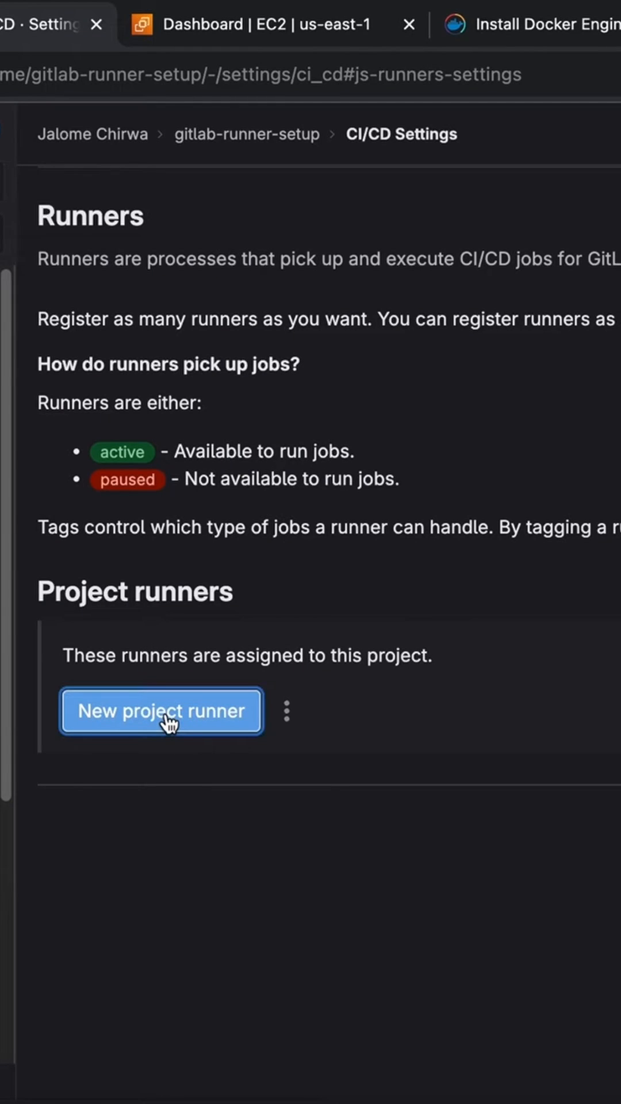
# Create a new project runner with the macOS platform and a tag starting with 'm'
pyautogui.click(161, 711)
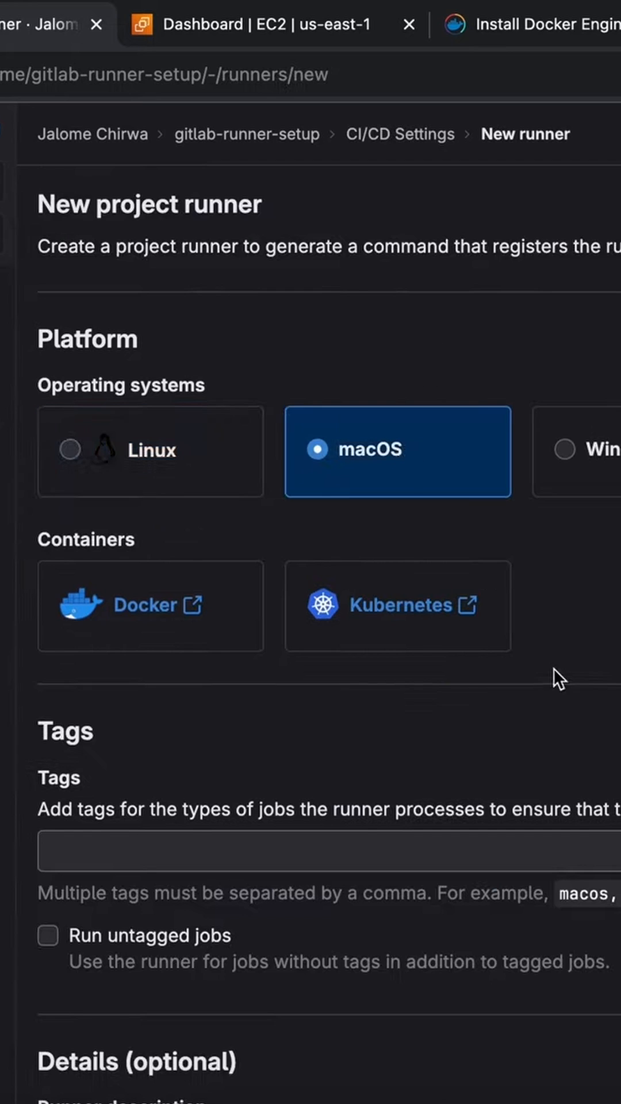
pyautogui.scroll(-3)
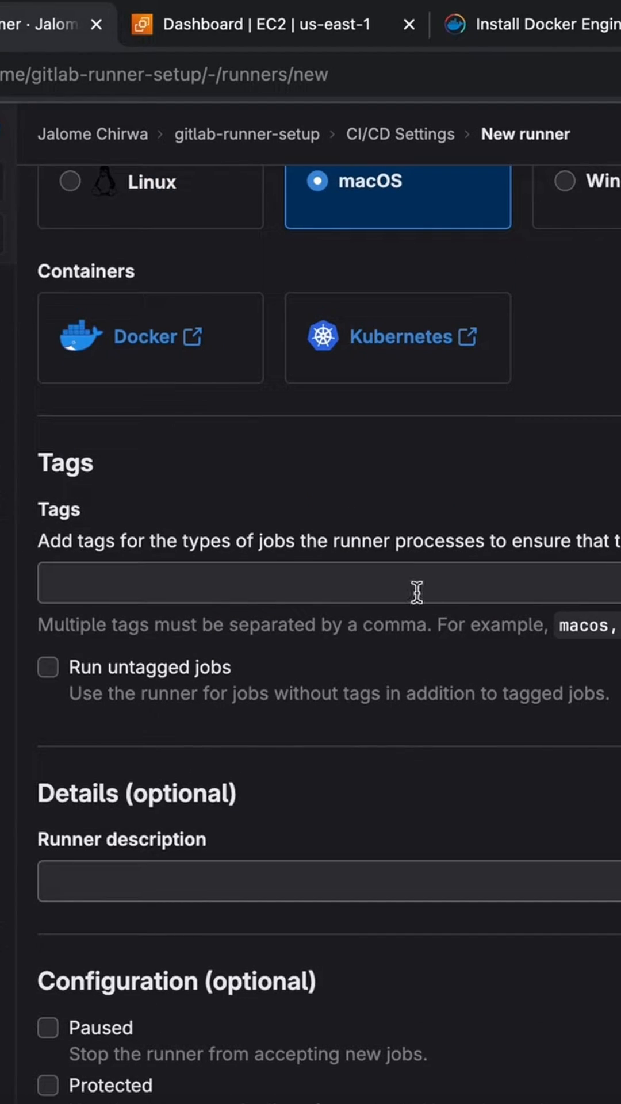
pyautogui.write('m')
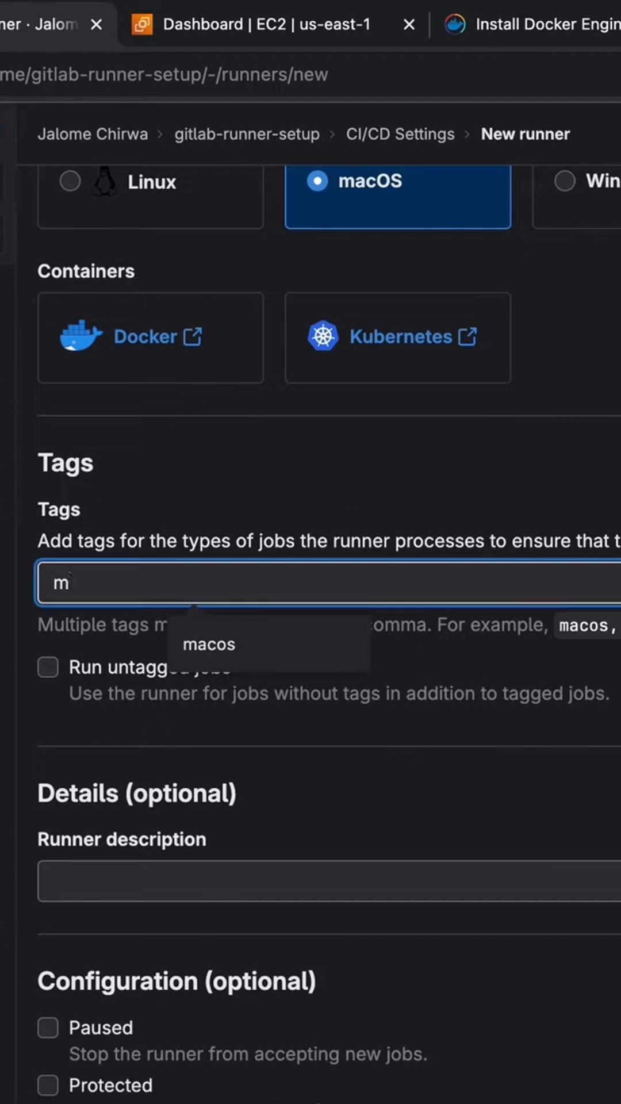
pyautogui.scroll(-3)
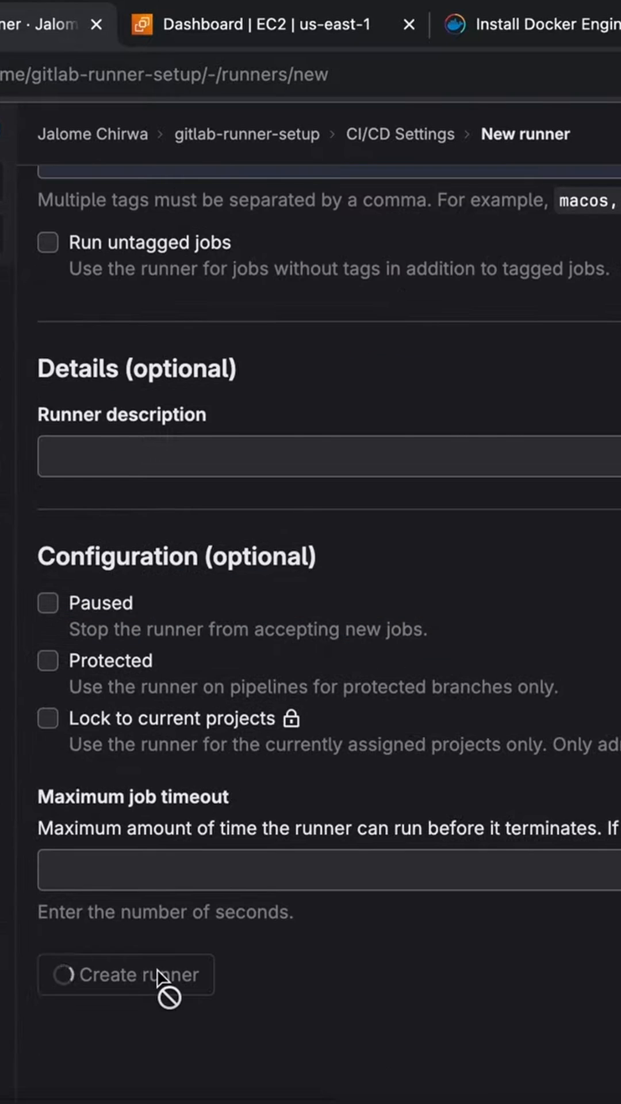
pyautogui.click(127, 974)
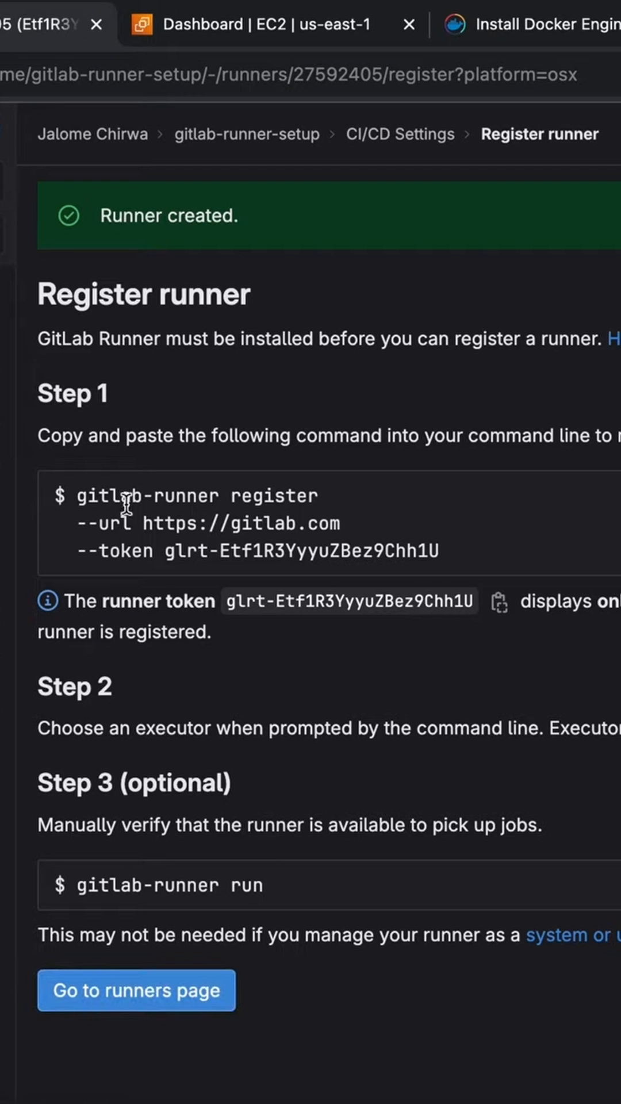
# Select the runner registration command and reveal the macOS amd64 install instructions
pyautogui.doubleClick(71, 393)
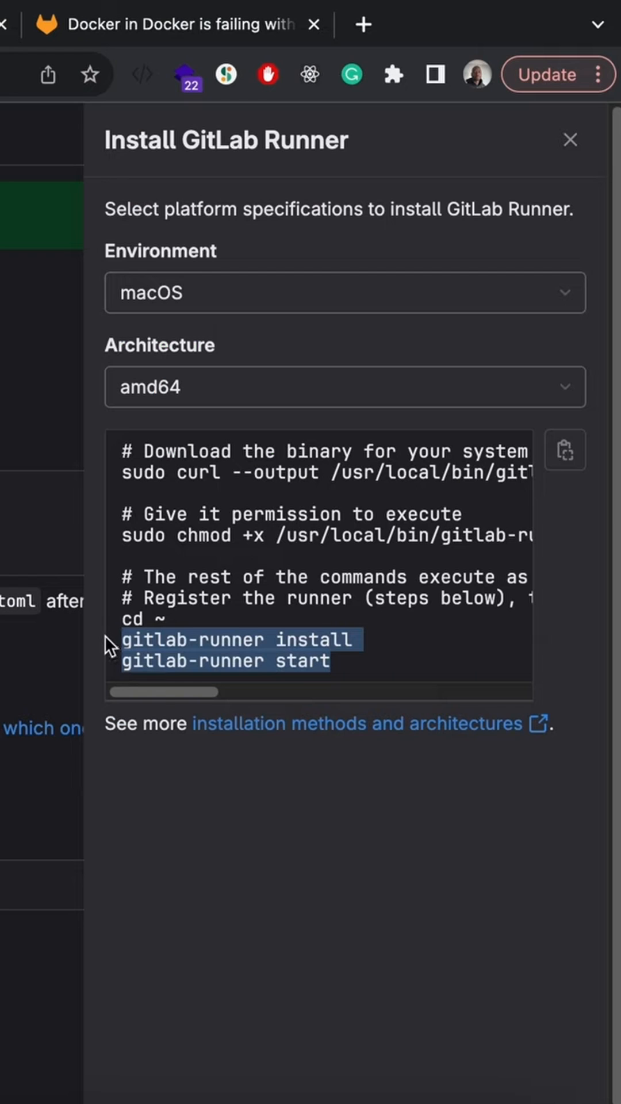
pyautogui.moveTo(126, 601)
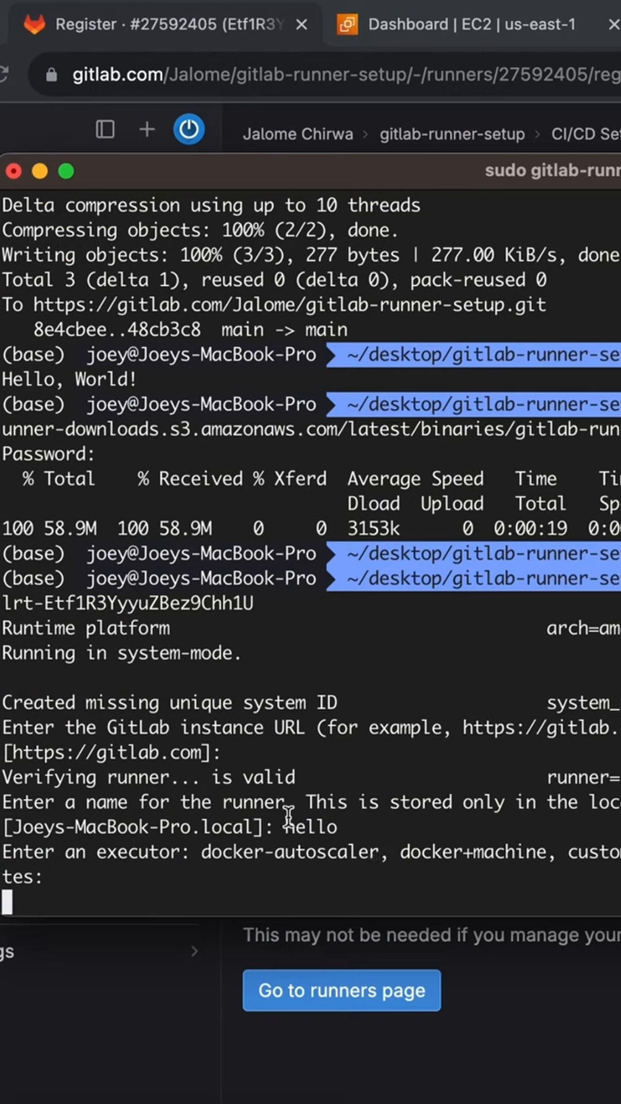
pyautogui.moveTo(341, 855)
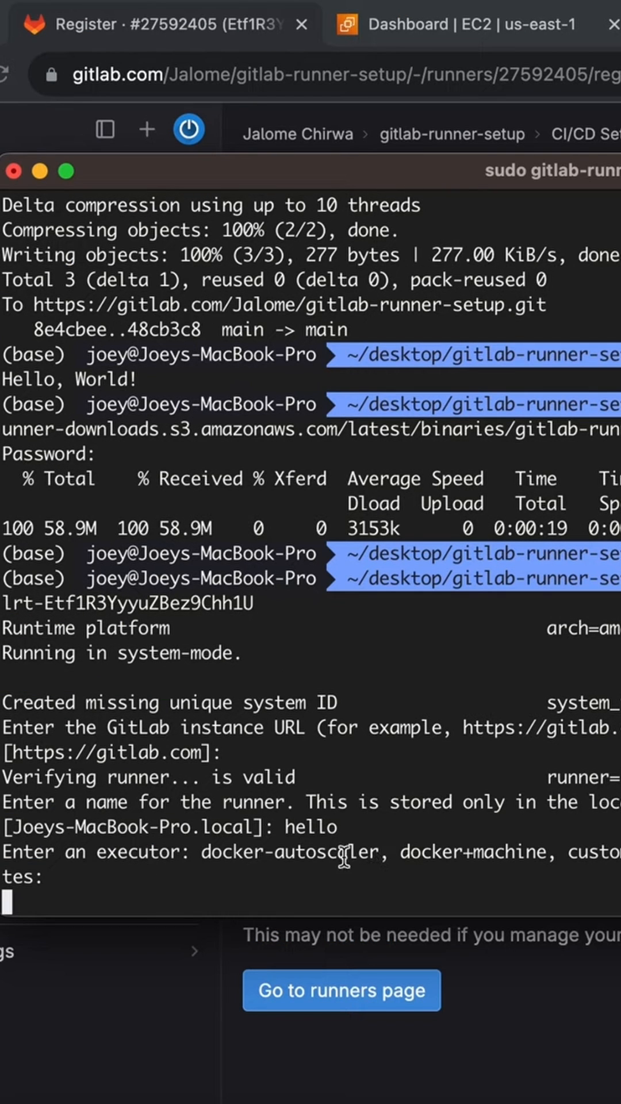
# Answer the executor prompt with 'docker' for the runner named hello
pyautogui.write('docker')
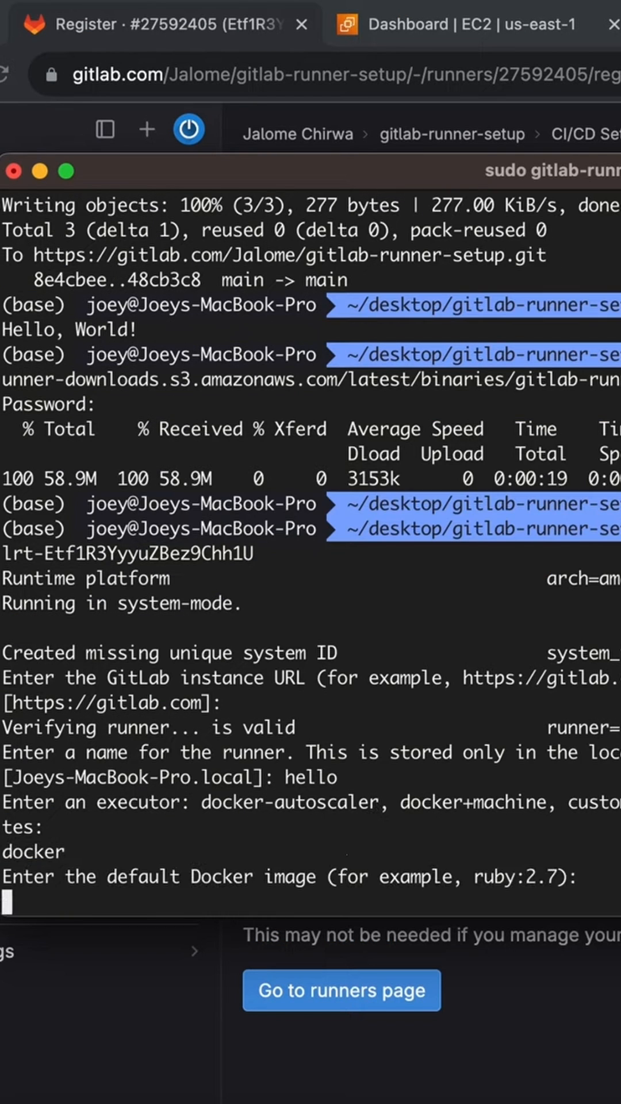